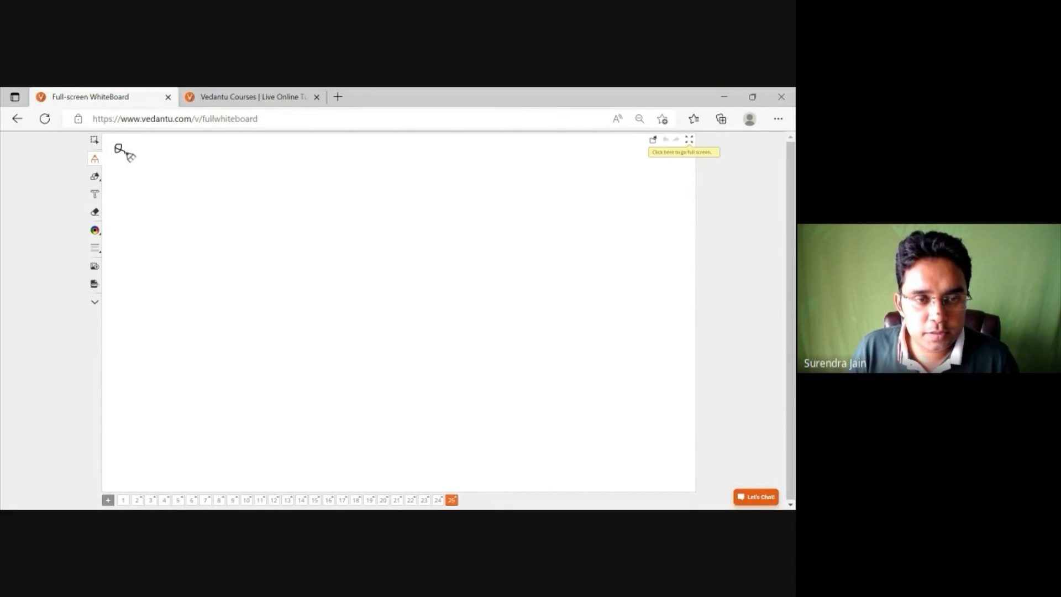
# Handwrite Q and the equation [x − [x²]/3] + 2x = 6 at the top left of page 25
pyautogui.moveTo(157, 152); pyautogui.dragTo(157, 211)
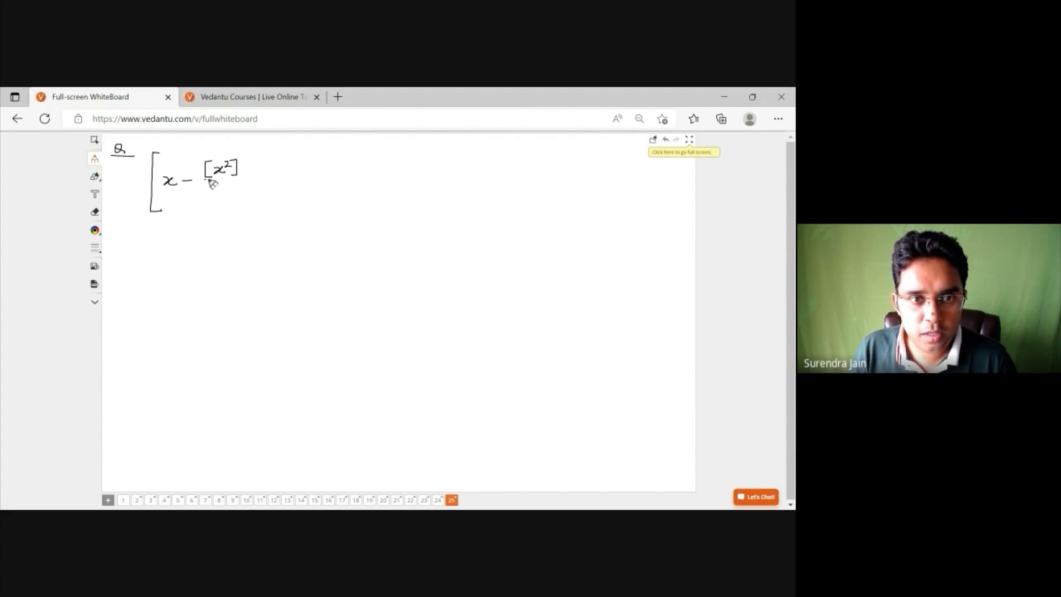
pyautogui.moveTo(204, 182); pyautogui.dragTo(243, 182)
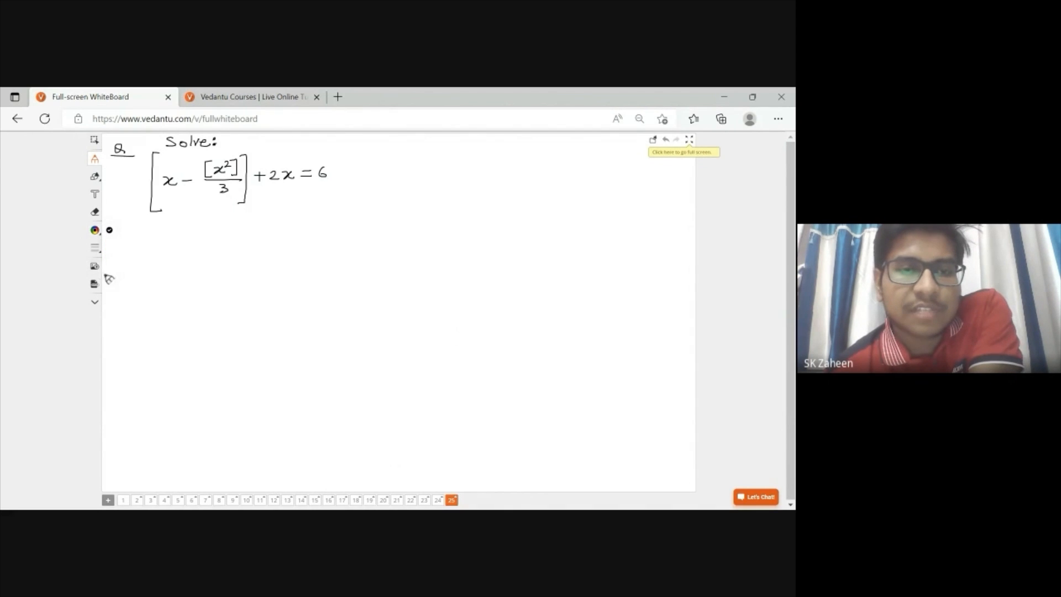
# In blue ink write and underline "2x is int", start "x :", then add blank page 26
pyautogui.click(95, 230)
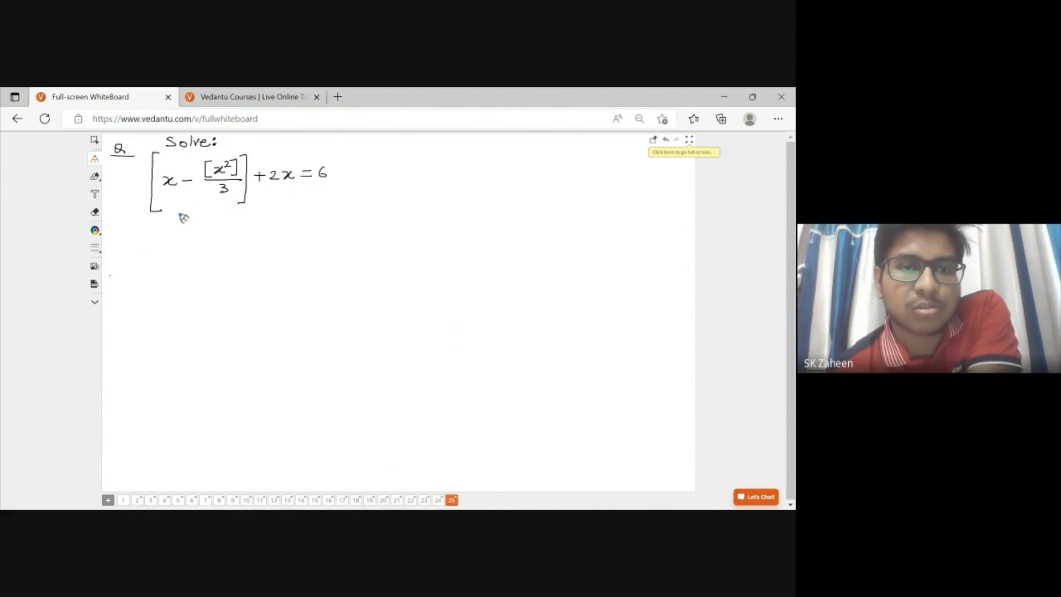
pyautogui.moveTo(137, 234)
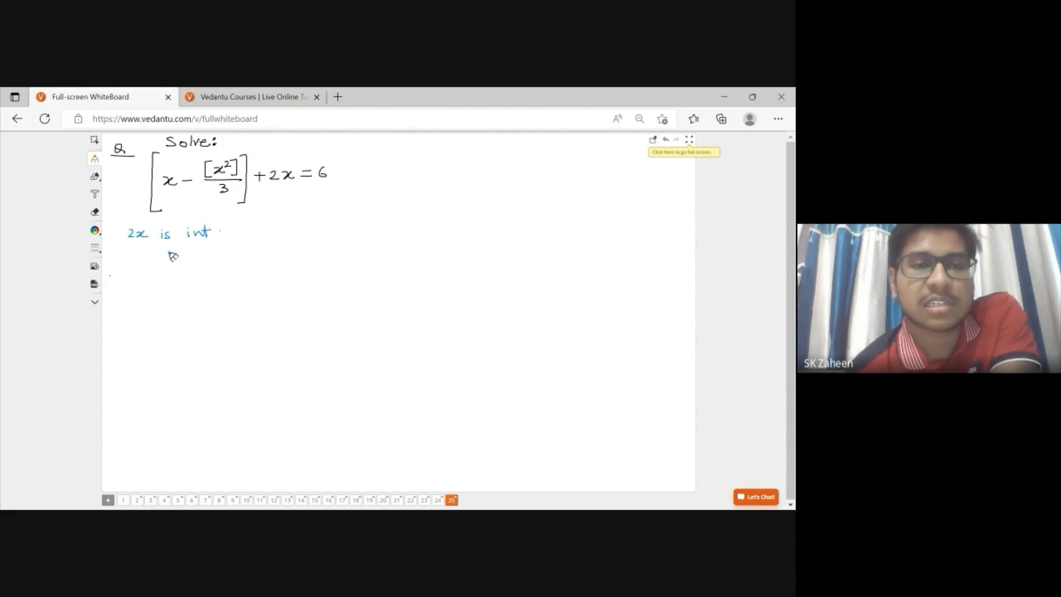
pyautogui.moveTo(127, 247); pyautogui.dragTo(189, 245)
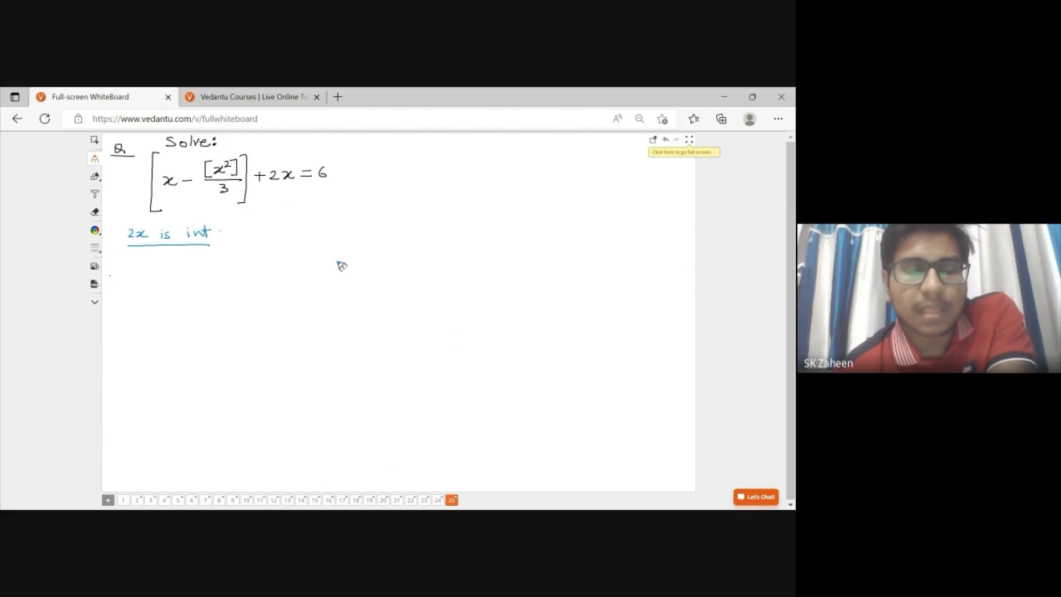
pyautogui.moveTo(300, 257)
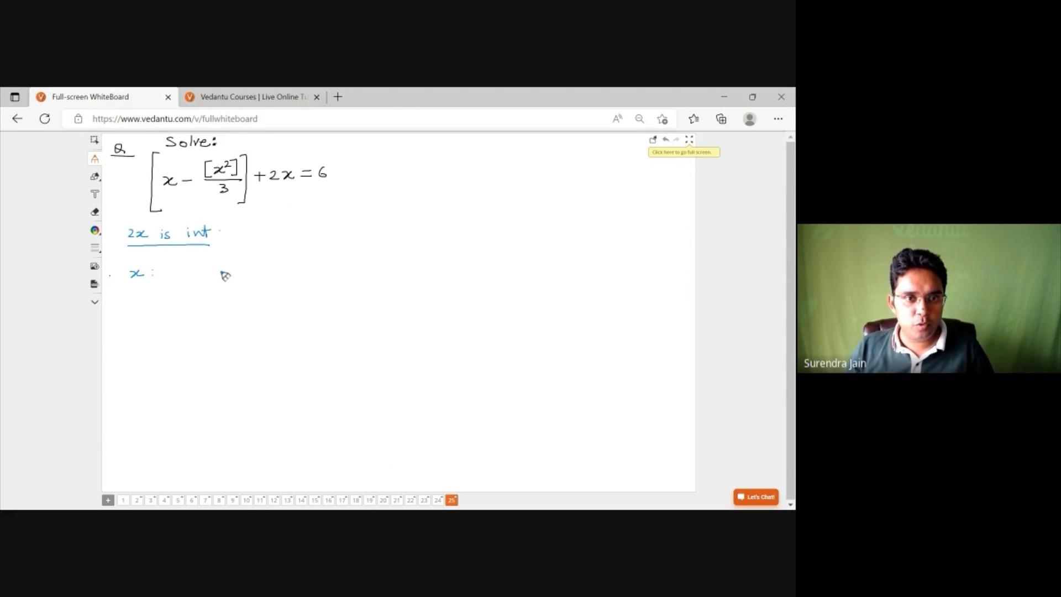
pyautogui.moveTo(529, 451)
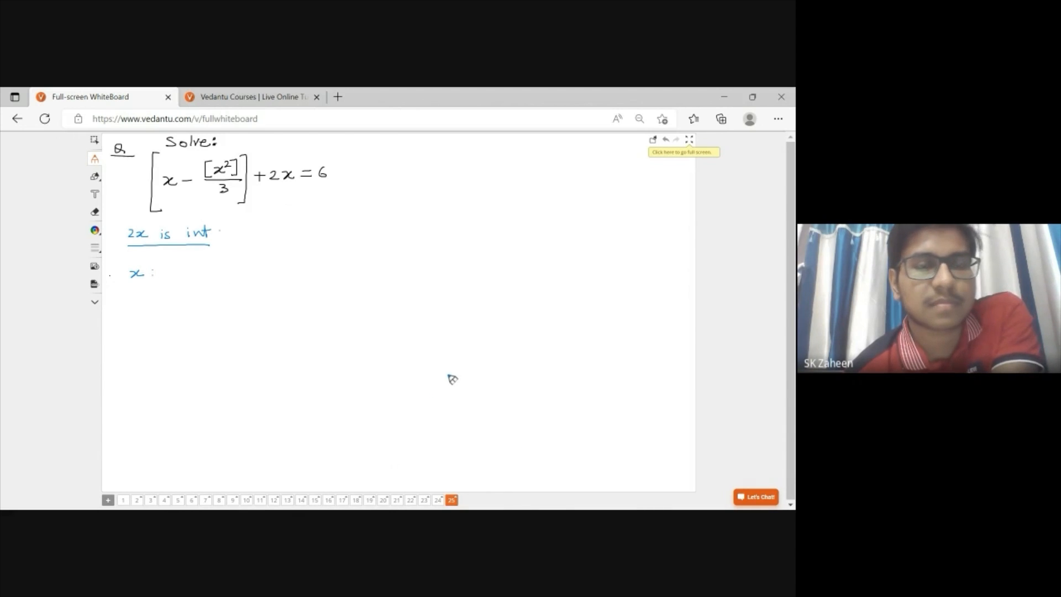
pyautogui.moveTo(446, 376)
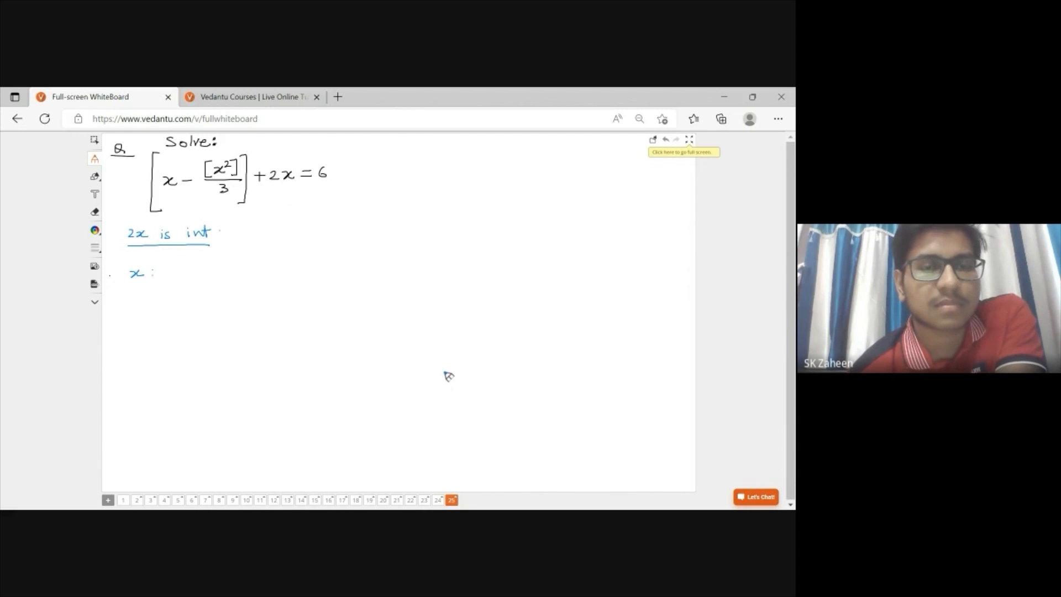
pyautogui.moveTo(449, 393)
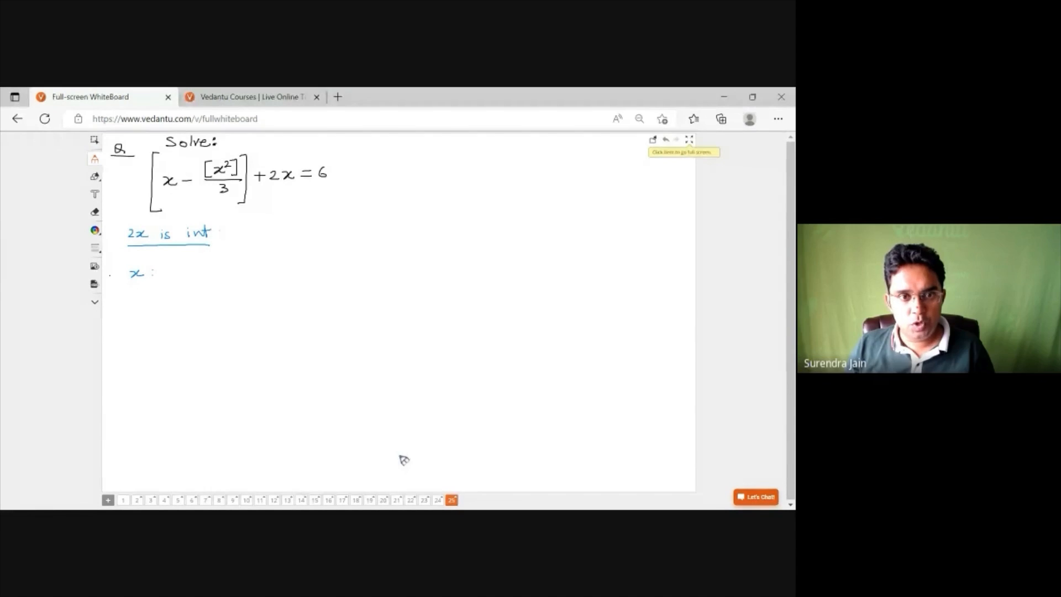
pyautogui.click(108, 500)
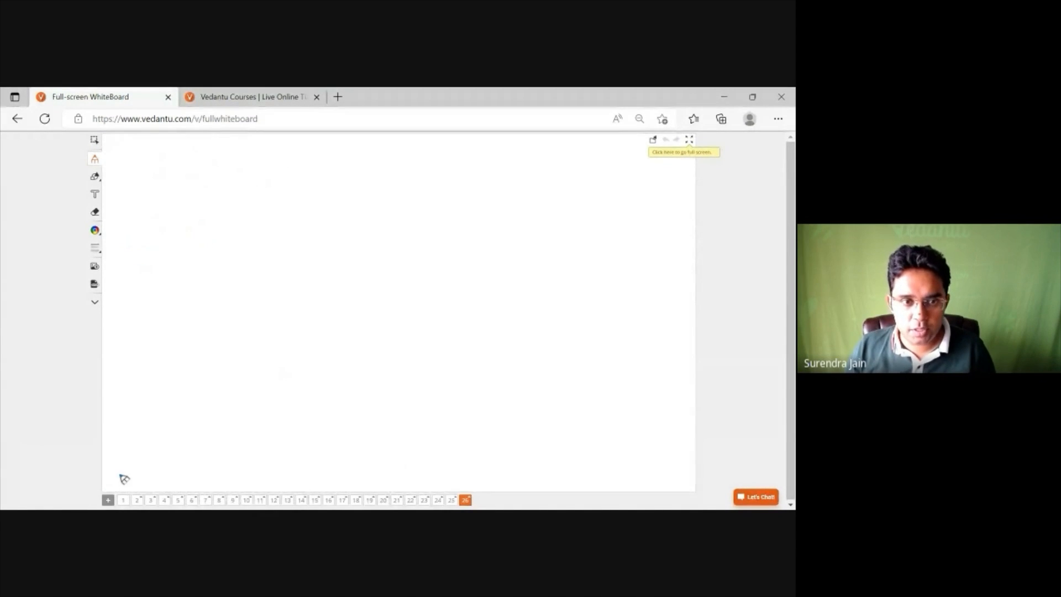
# Write Q and the sequence 1, 2, 3, … 10, 11, … 100, 101 at the top of page 26
pyautogui.click(94, 230)
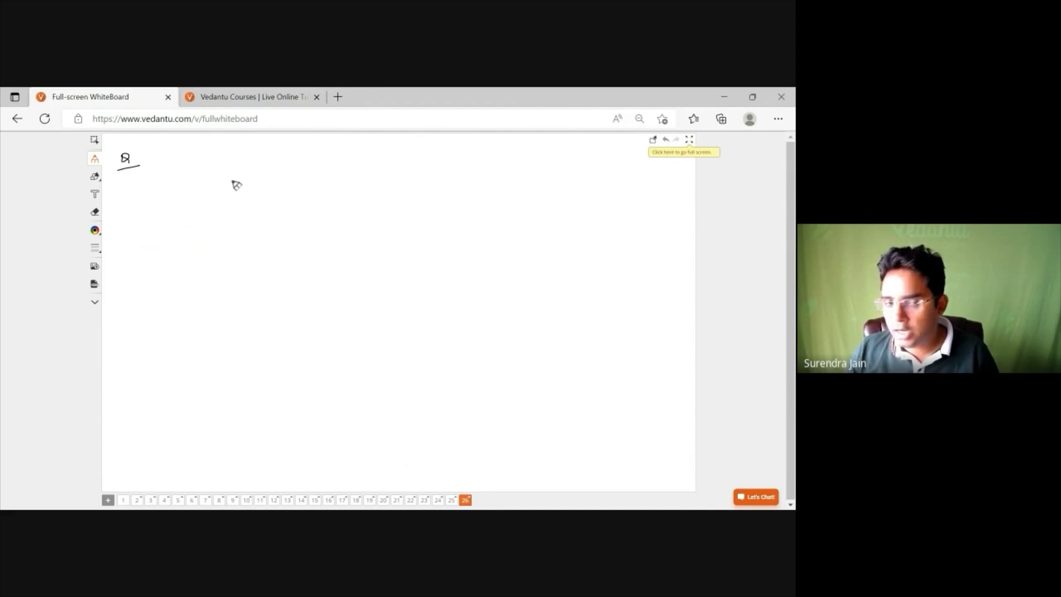
pyautogui.moveTo(168, 168)
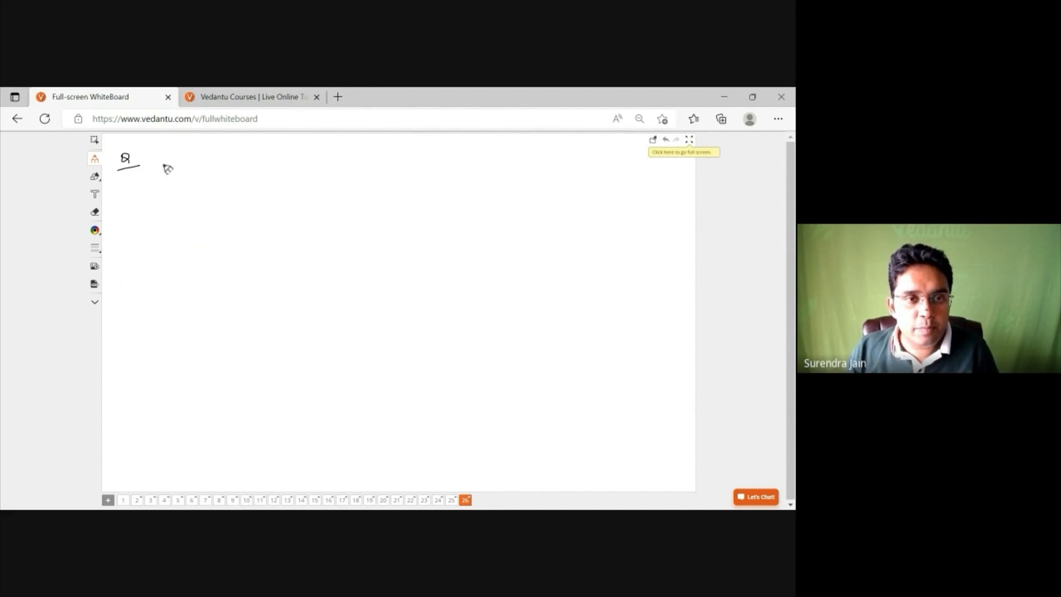
pyautogui.moveTo(154, 163)
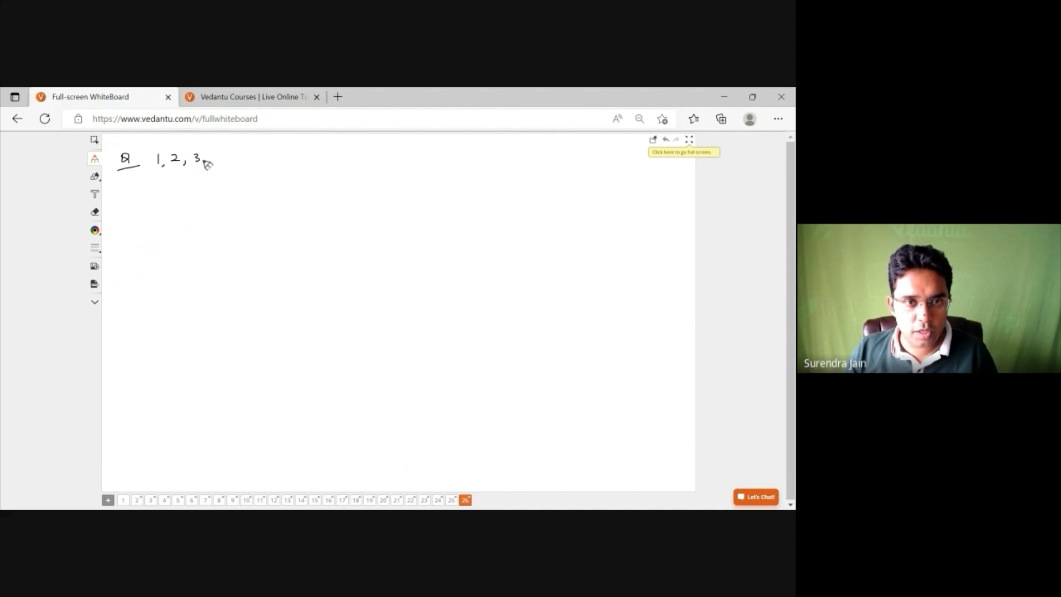
pyautogui.moveTo(210, 160); pyautogui.dragTo(290, 160)
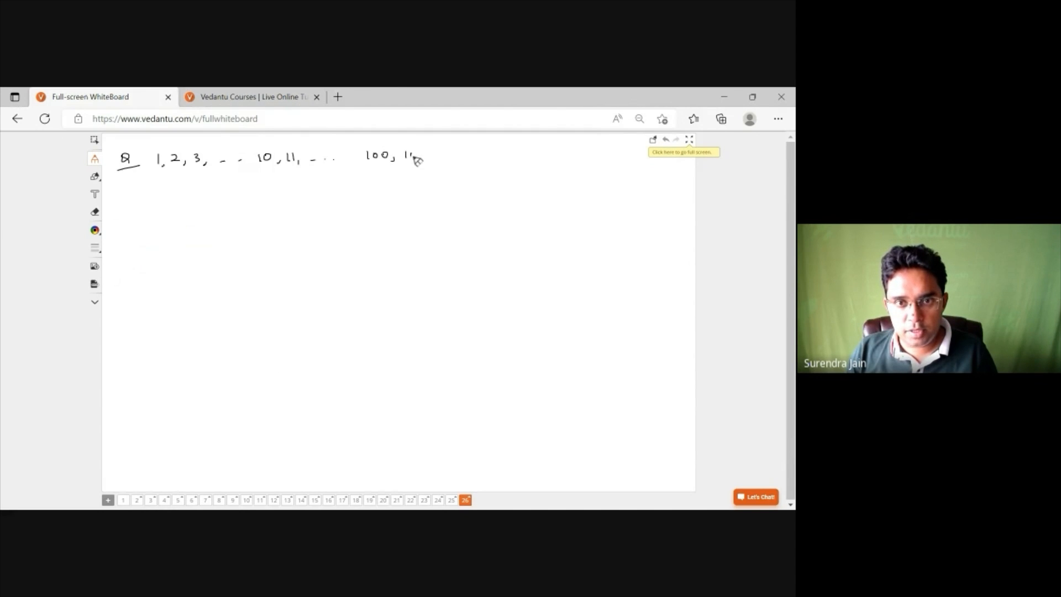
pyautogui.moveTo(405, 157); pyautogui.dragTo(460, 158)
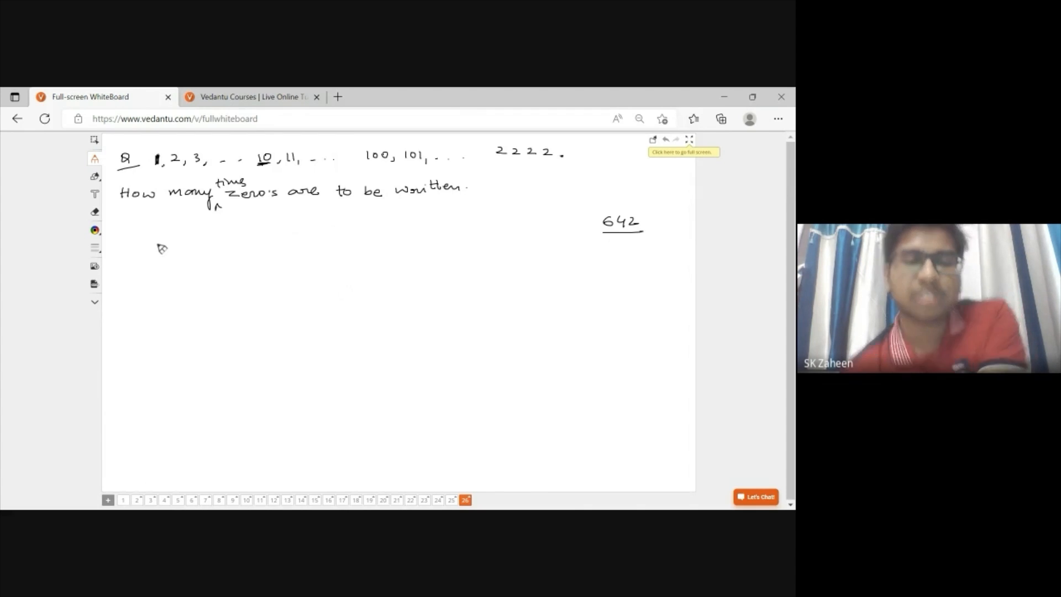
# Draw the digit blanks for the units-place case beneath the zeros question
pyautogui.moveTo(144, 244); pyautogui.dragTo(223, 245)
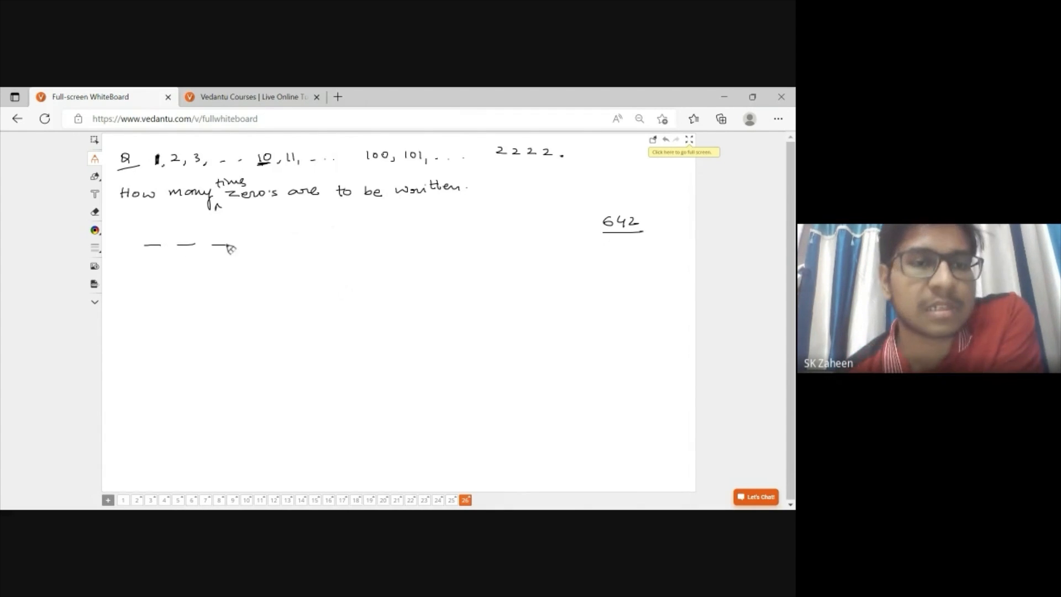
# Write 0 in the units blank and draw the tens-place row 1 0 0, noting 222 and 220
pyautogui.moveTo(240, 242); pyautogui.dragTo(261, 242)
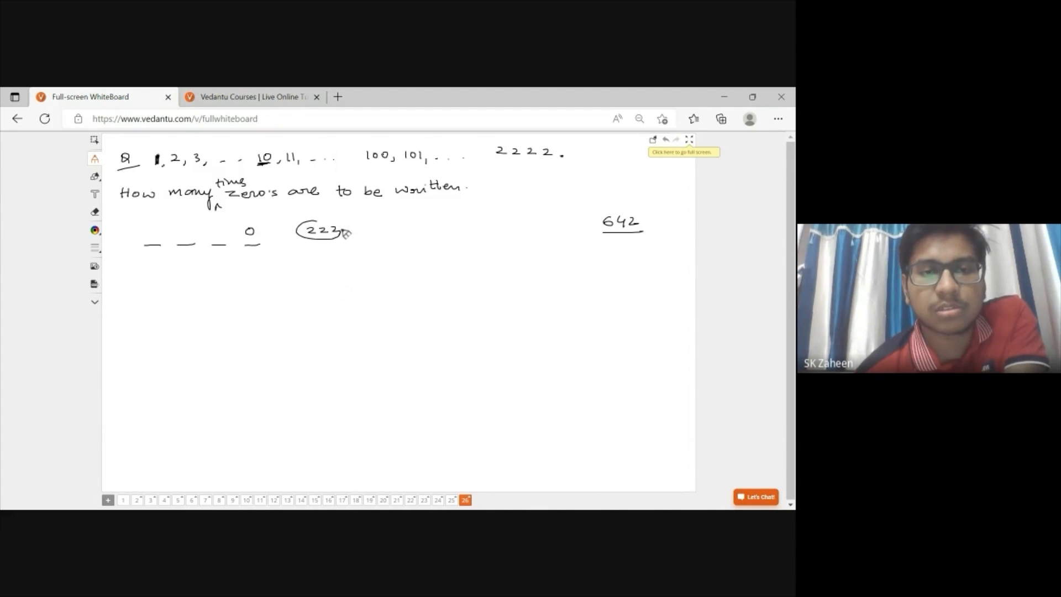
pyautogui.moveTo(146, 290); pyautogui.dragTo(197, 290)
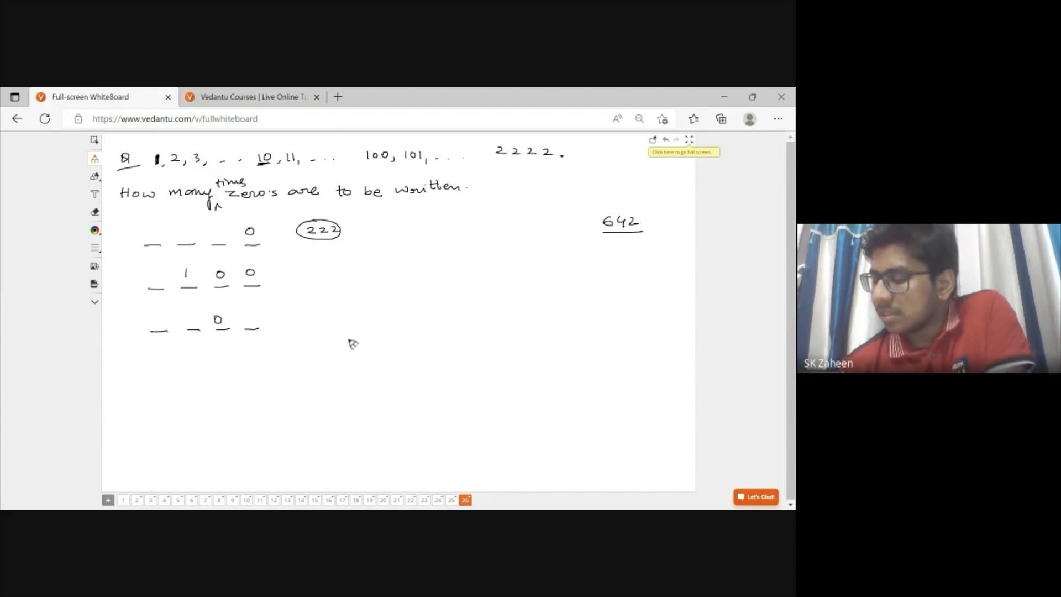
pyautogui.moveTo(255, 325)
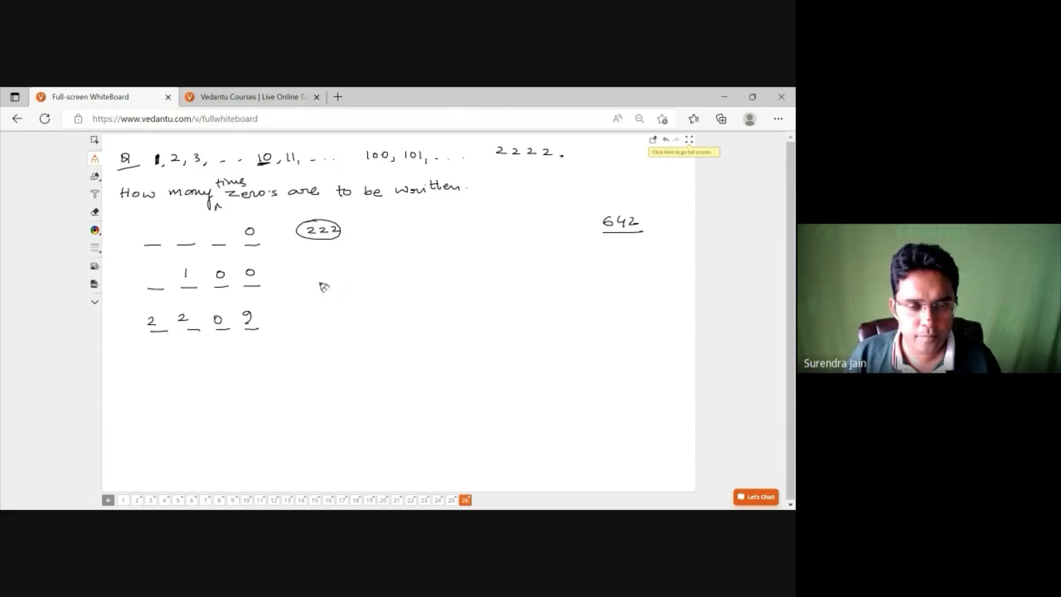
pyautogui.moveTo(330, 301)
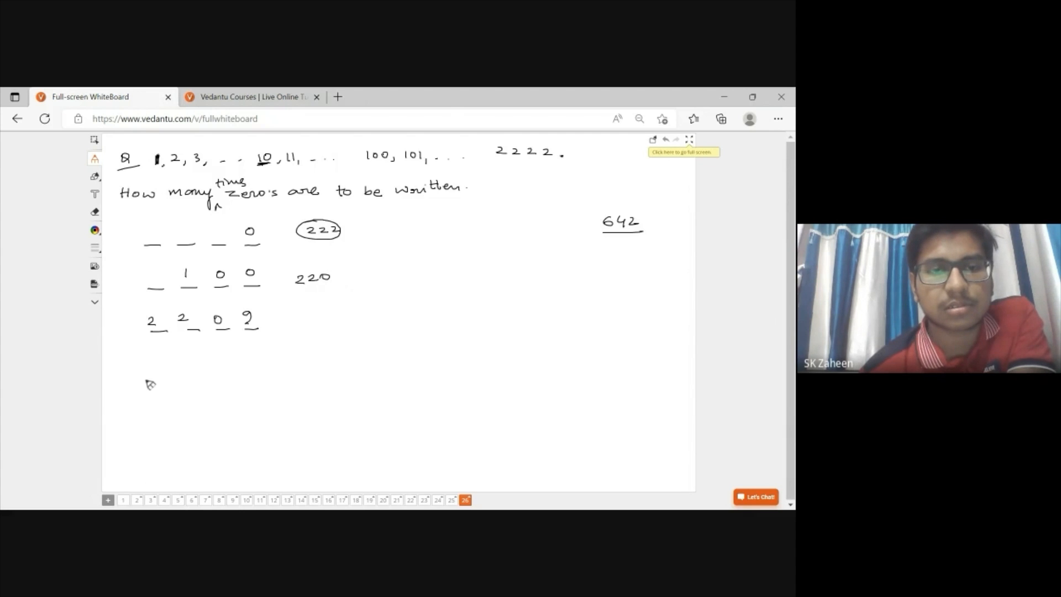
# Write the 1 0 0 0 row, underline the count 200, tick 642, and add page 27
pyautogui.moveTo(143, 381); pyautogui.dragTo(261, 379)
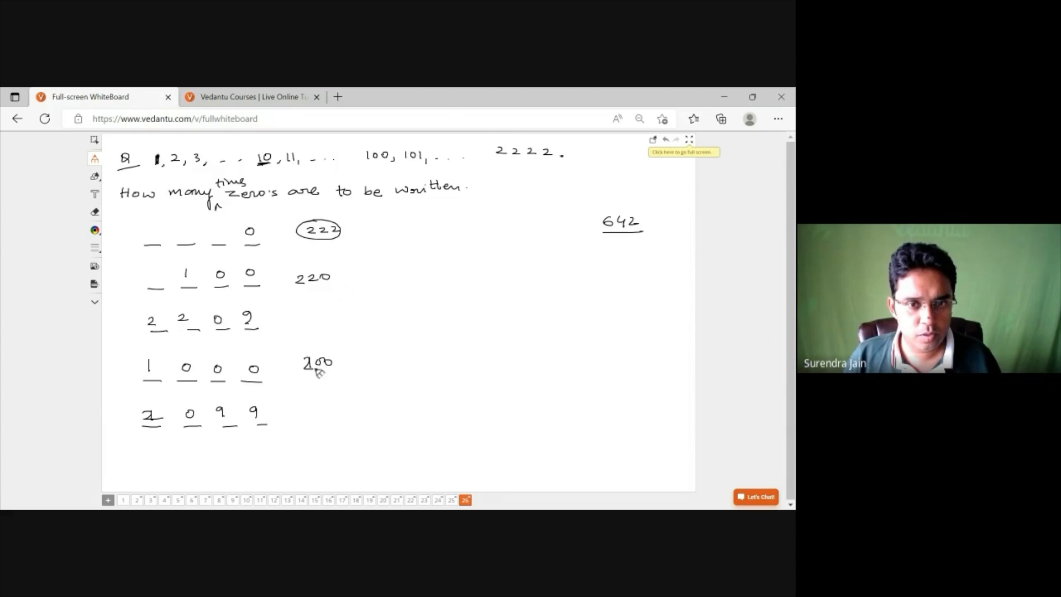
pyautogui.moveTo(290, 376); pyautogui.dragTo(359, 376)
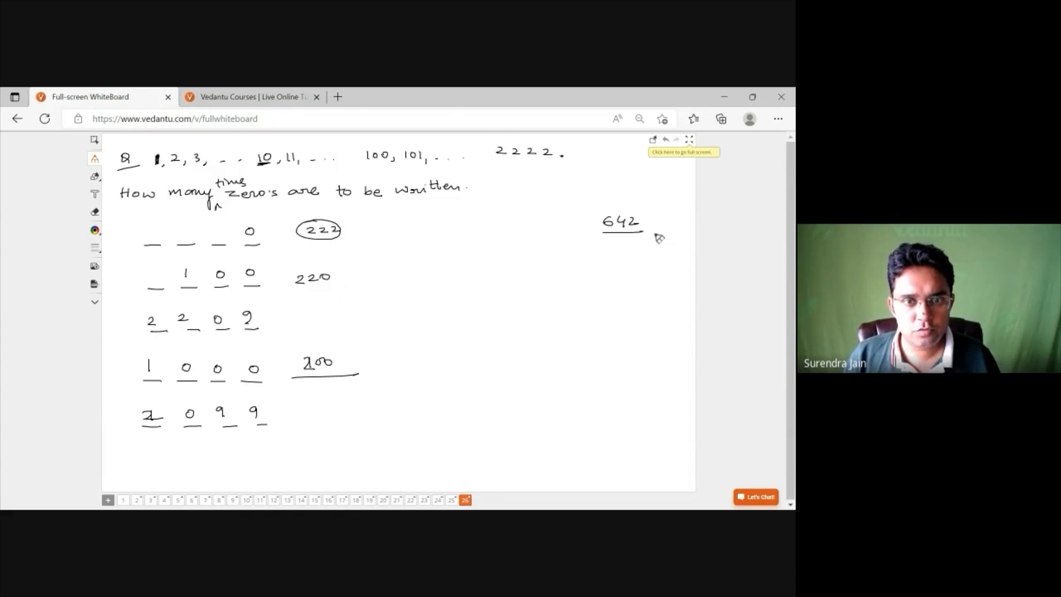
pyautogui.moveTo(647, 230); pyautogui.dragTo(695, 217)
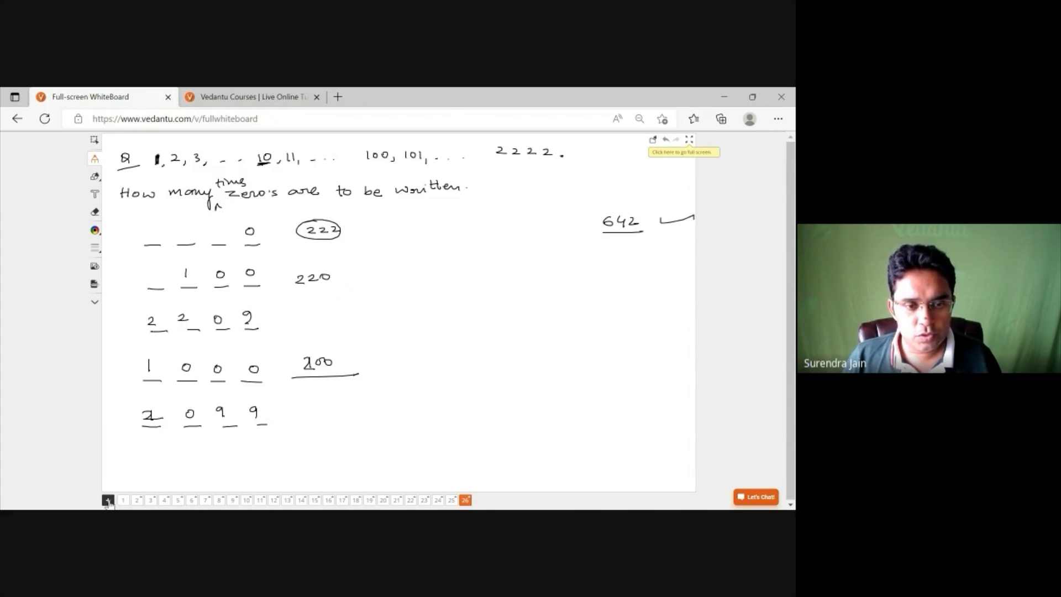
pyautogui.click(108, 500)
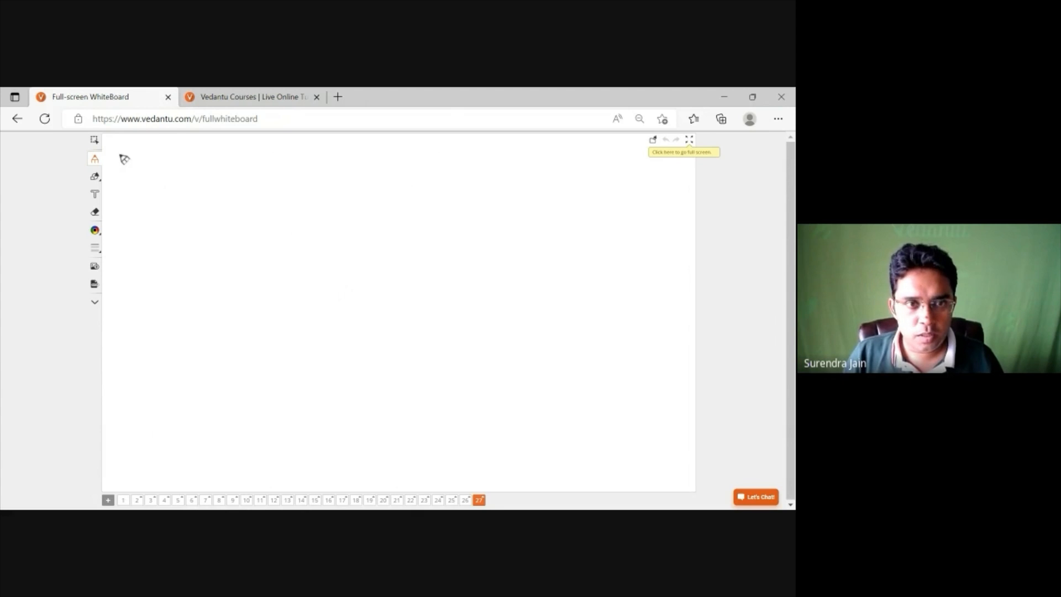
# Write an underlined Q followed by the letters B O T T L E at the top of page 27
pyautogui.moveTo(118, 150); pyautogui.dragTo(132, 159)
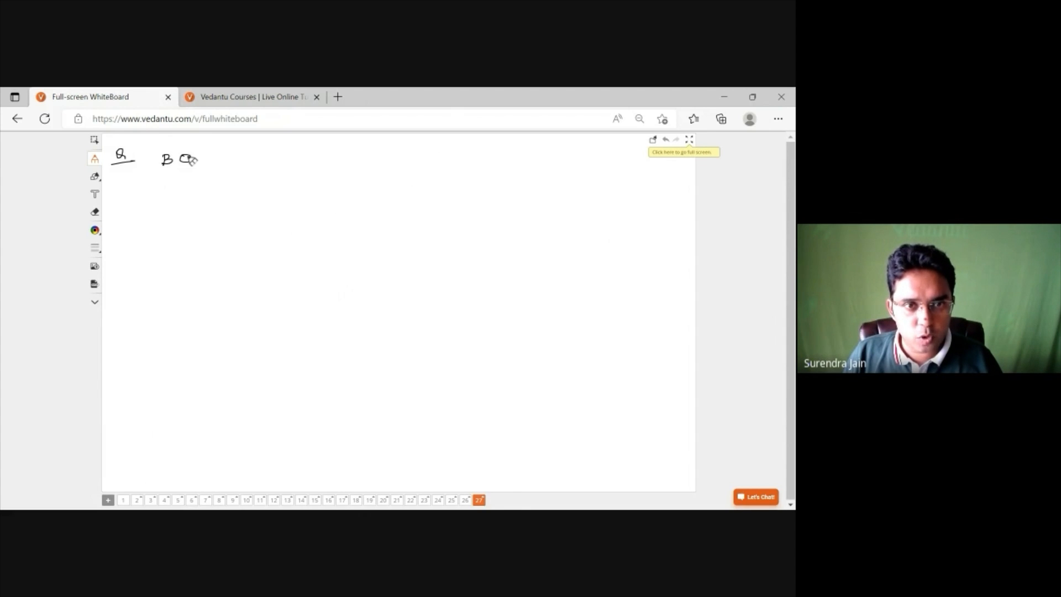
pyautogui.moveTo(163, 159); pyautogui.dragTo(243, 163)
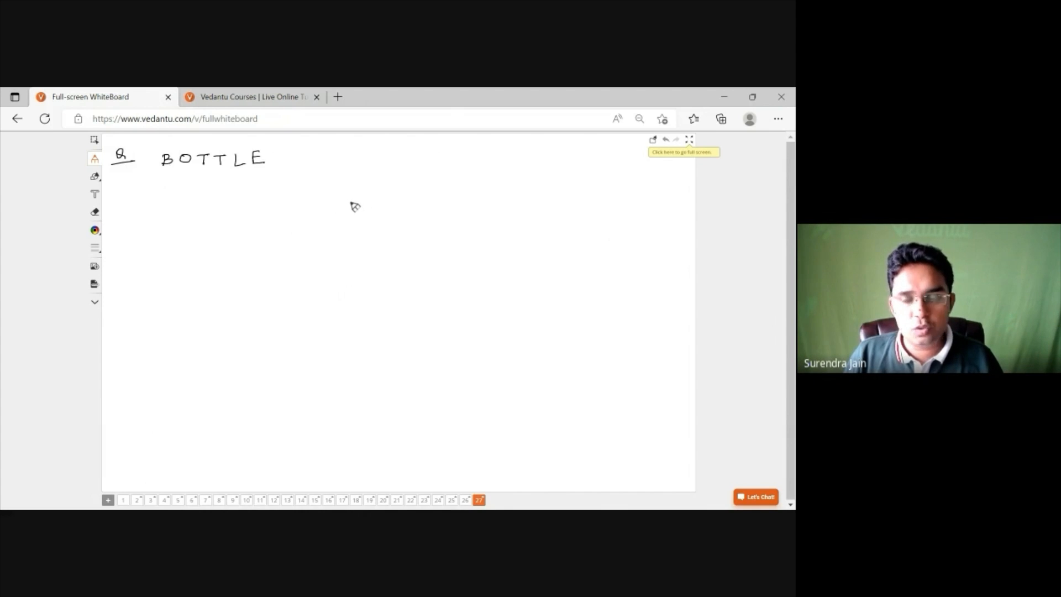
pyautogui.moveTo(369, 205)
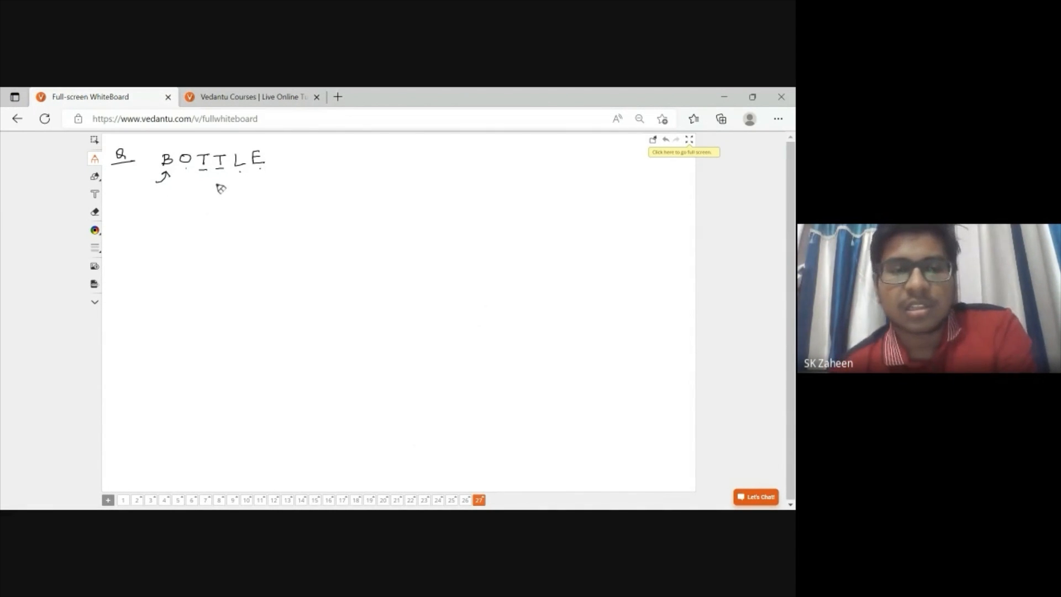
pyautogui.moveTo(146, 210)
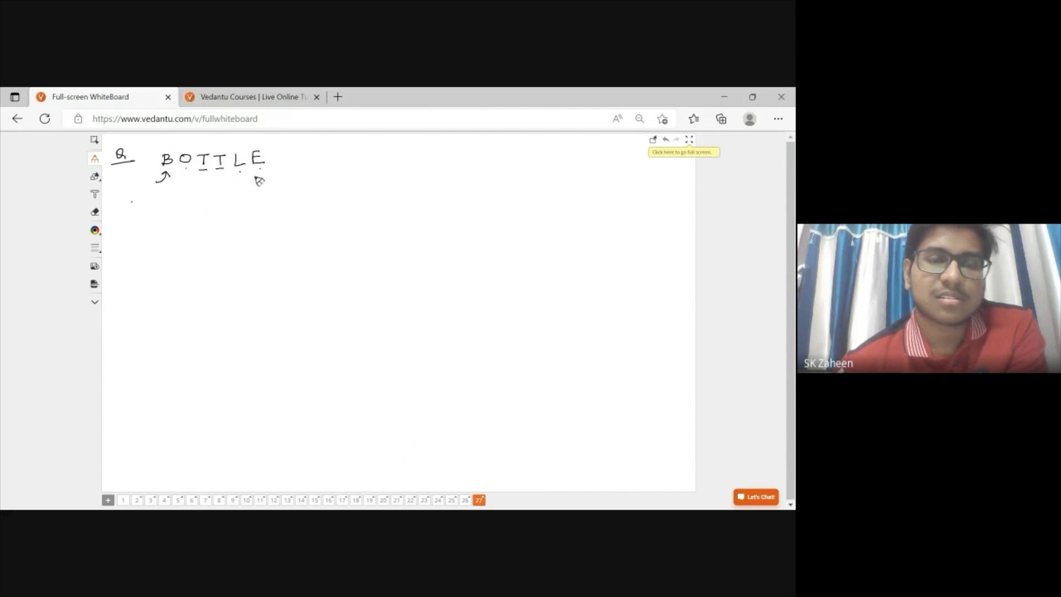
# Show the context menu of page actions for the page 27 tab in the page bar
pyautogui.rightClick(479, 500)
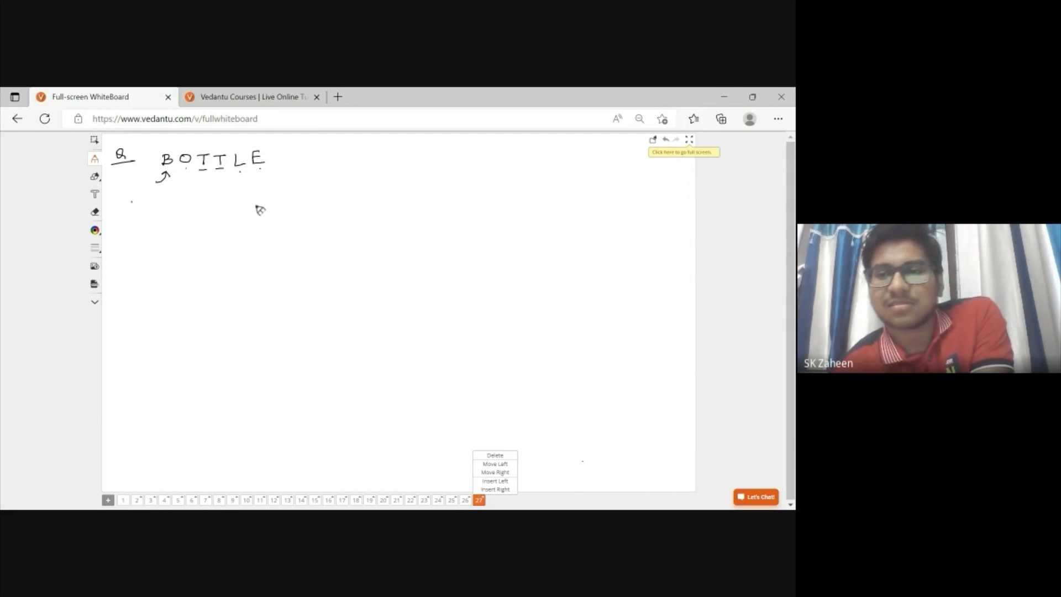
pyautogui.moveTo(220, 292)
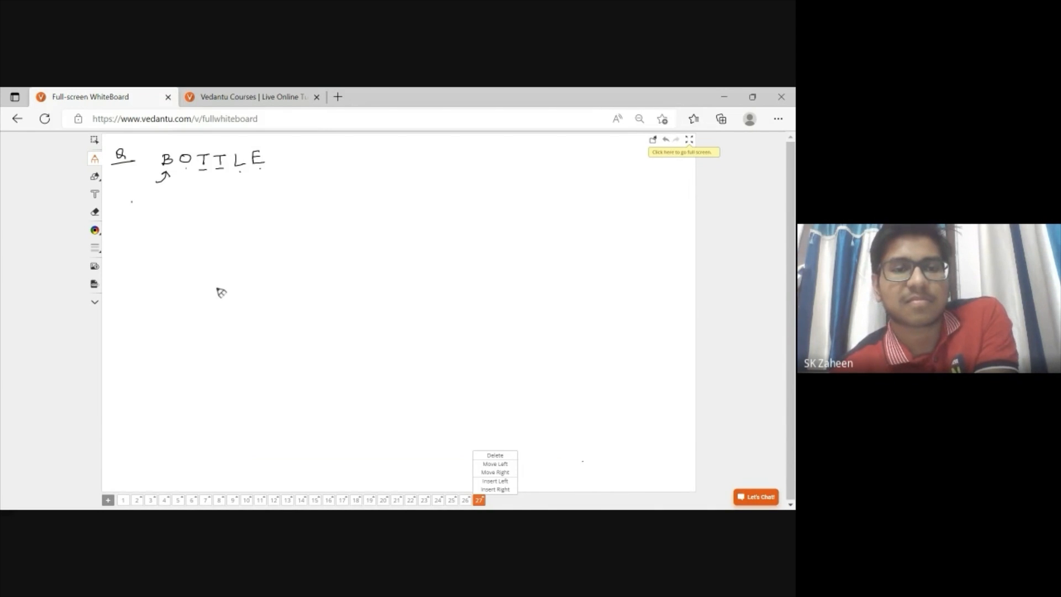